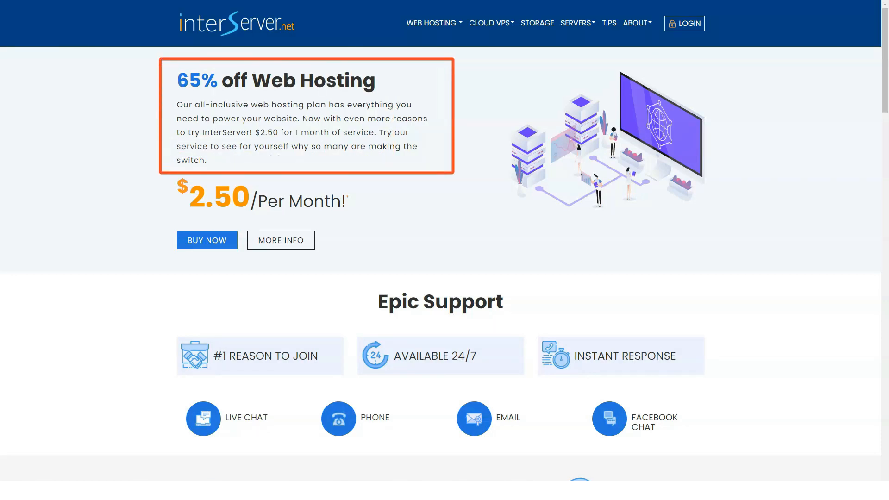
# Scroll the InterServer homepage through support, plans, guarantees and team sections to the footer
pyautogui.scroll(-3)
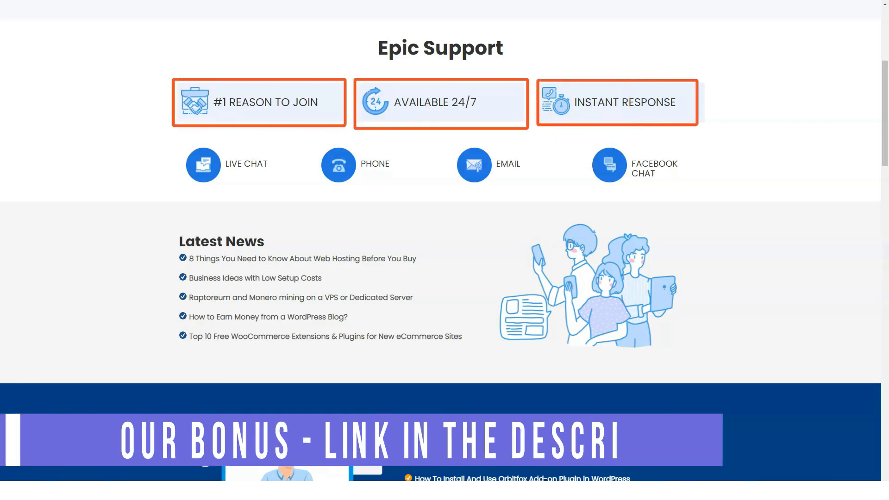
pyautogui.scroll(-3)
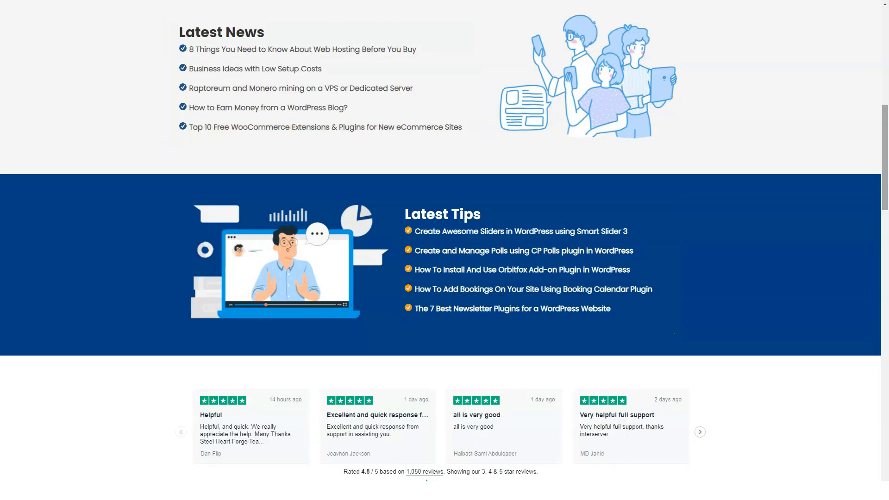
pyautogui.scroll(-3)
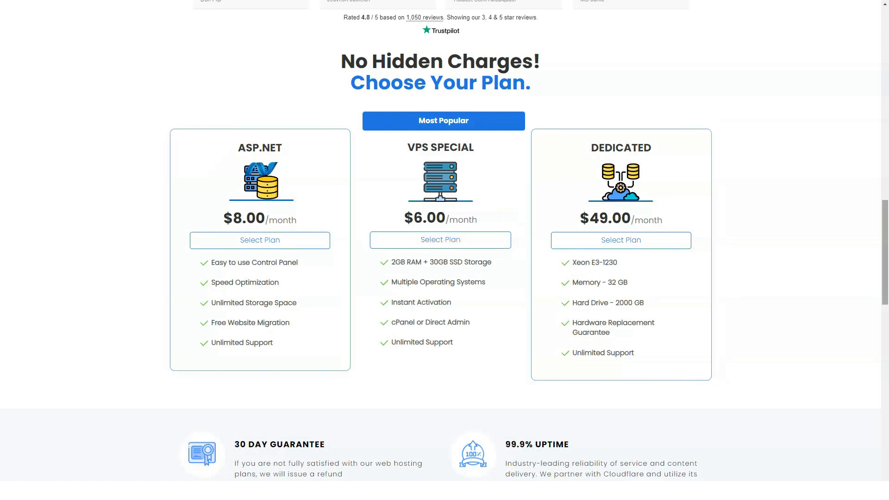
pyautogui.scroll(-3)
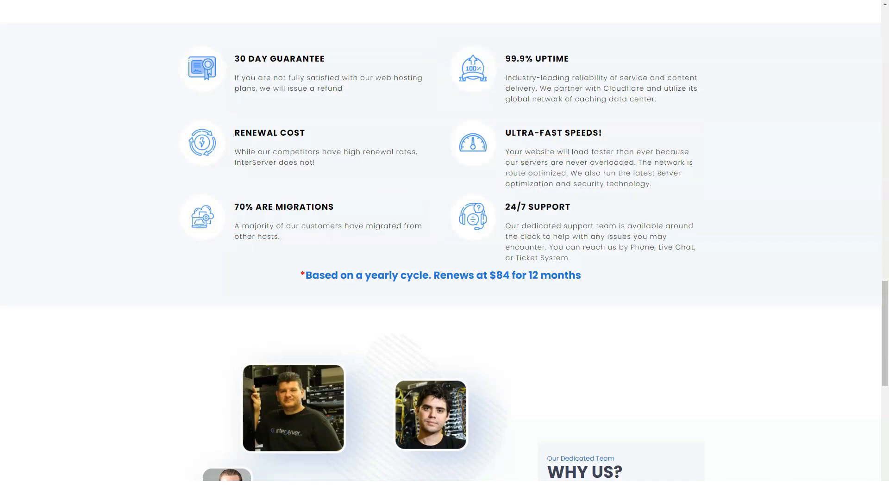
pyautogui.scroll(-3)
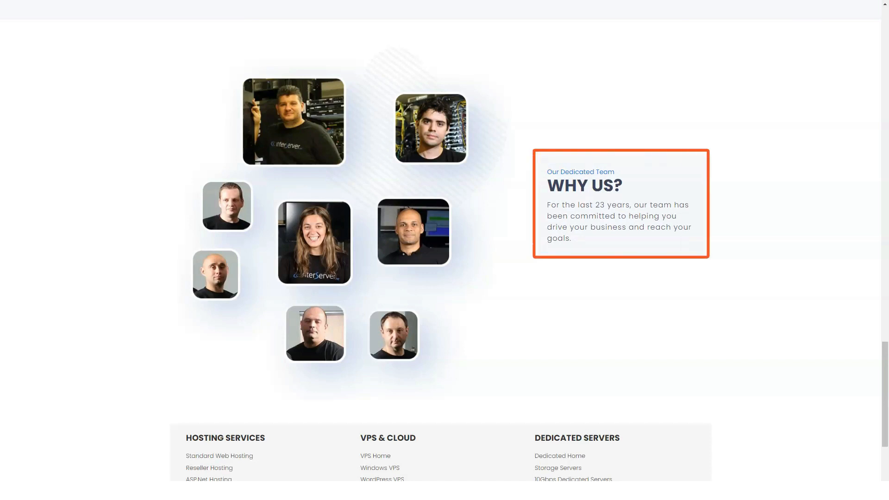
pyautogui.scroll(-3)
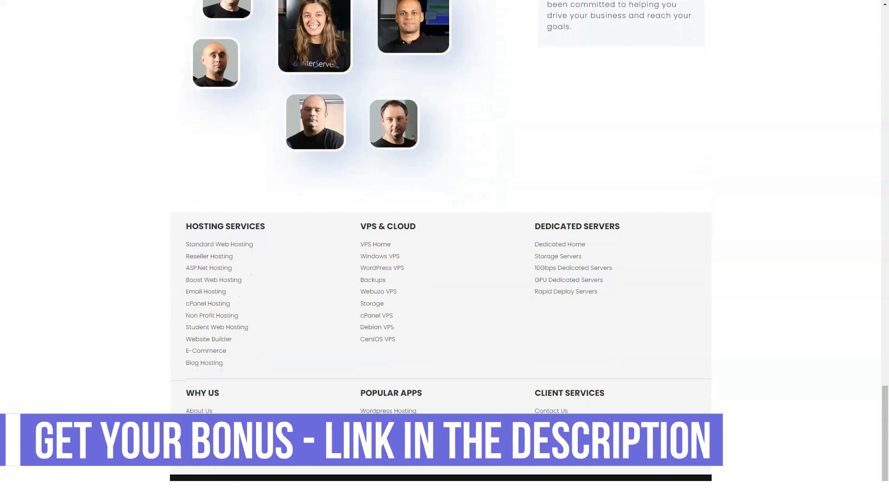
pyautogui.scroll(3)
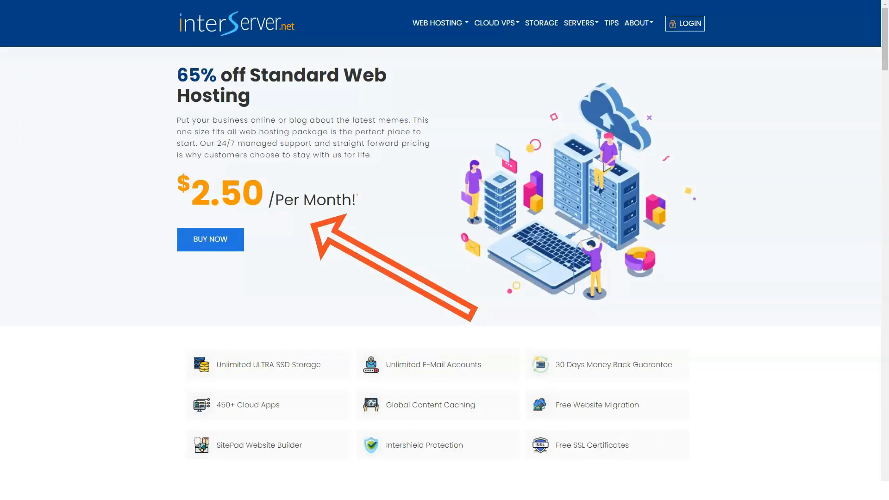
# Scroll the $2.50/month Standard Web Hosting page through its features, feature tables and FAQ
pyautogui.scroll(-3)
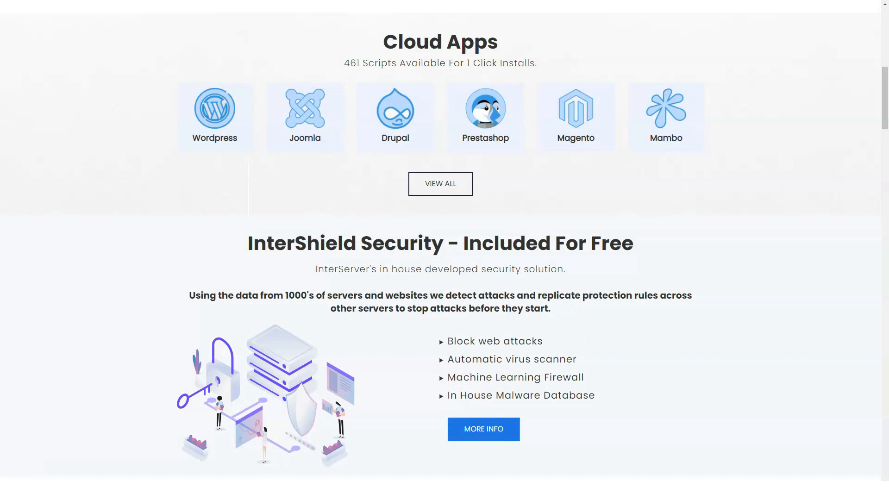
pyautogui.scroll(-3)
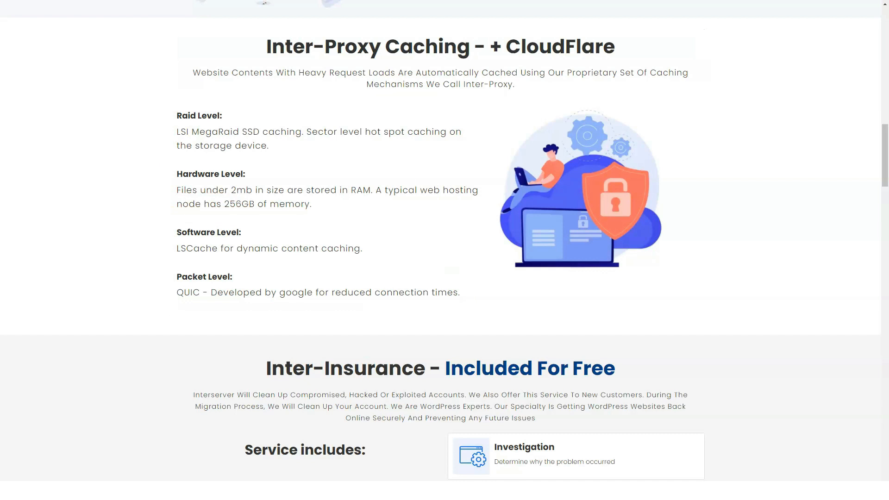
pyautogui.scroll(-3)
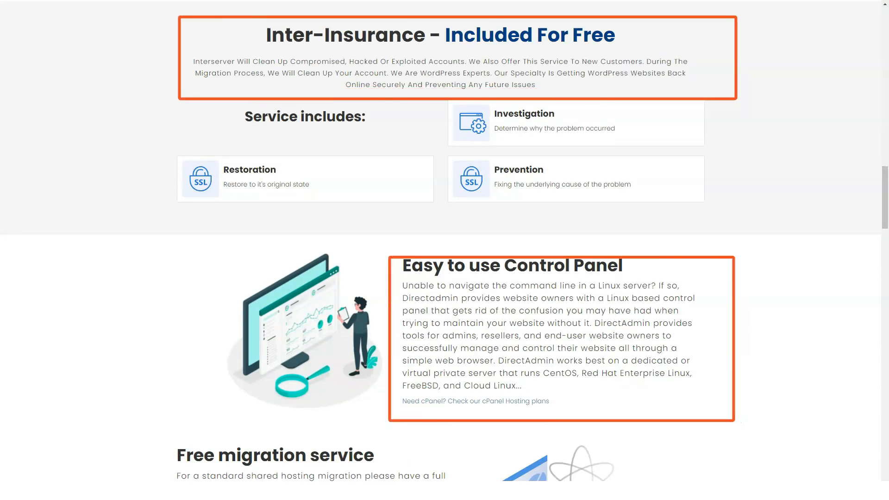
pyautogui.scroll(-3)
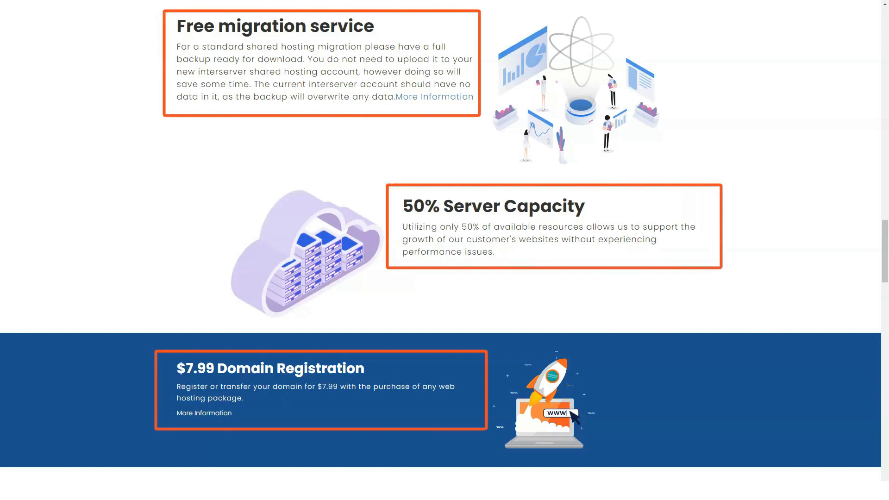
pyautogui.scroll(-3)
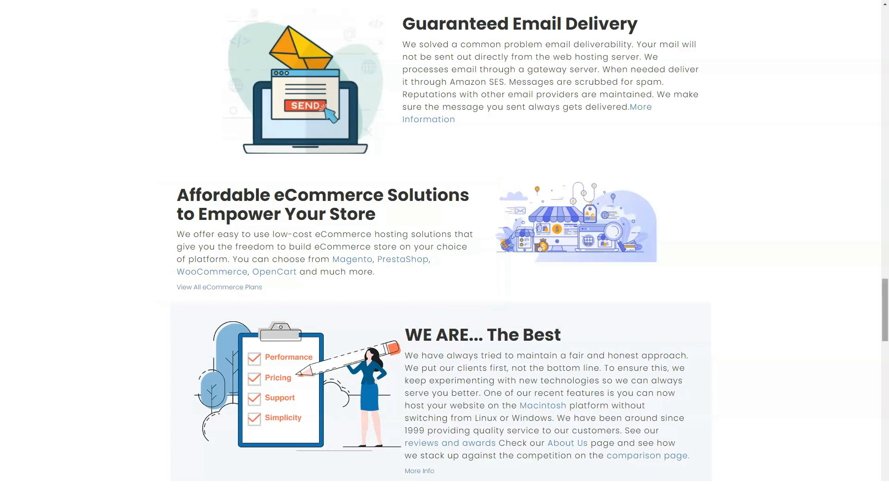
pyautogui.scroll(-3)
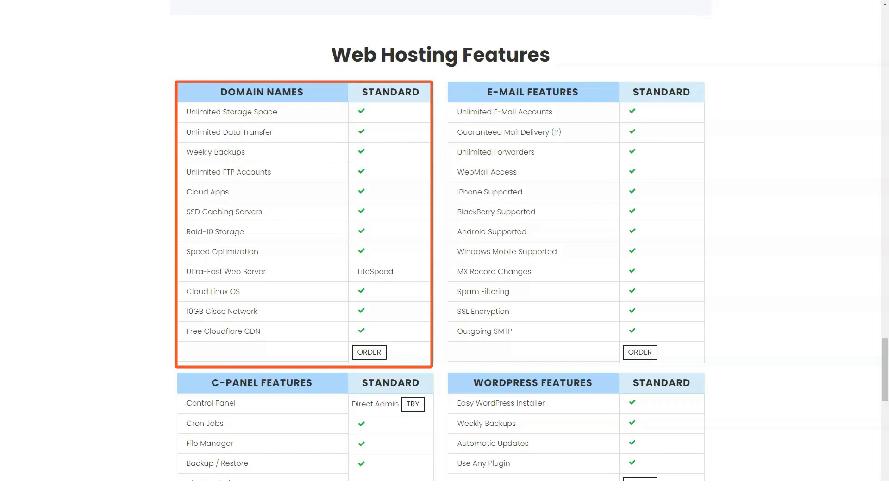
pyautogui.scroll(-3)
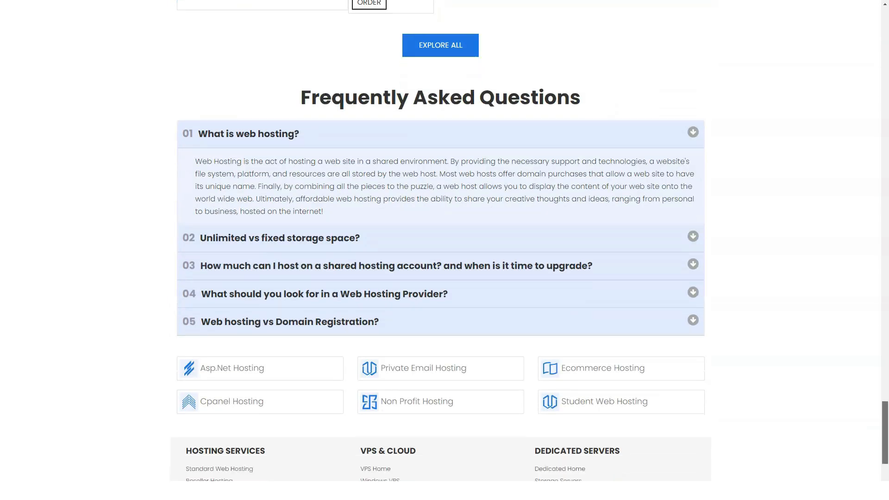
pyautogui.scroll(-3)
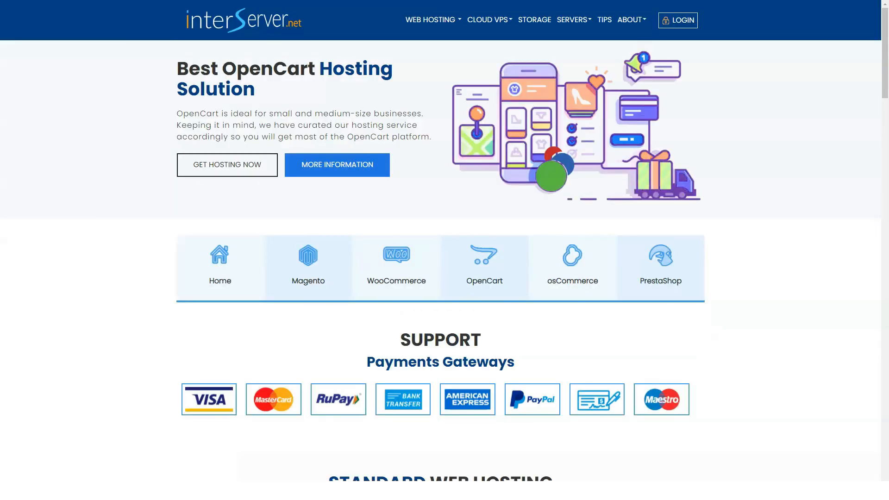
# Scroll through the osCommerce hosting features and managed-hosting sections
pyautogui.scroll(-3)
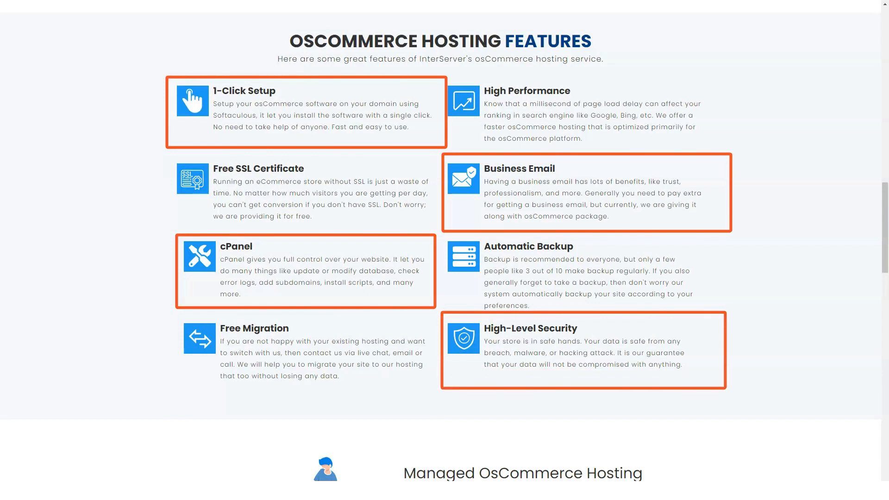
pyautogui.scroll(-3)
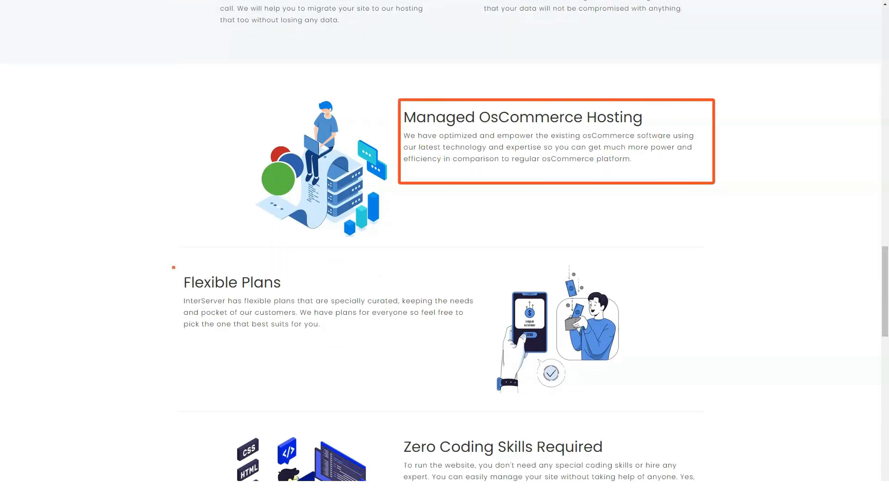
pyautogui.scroll(-3)
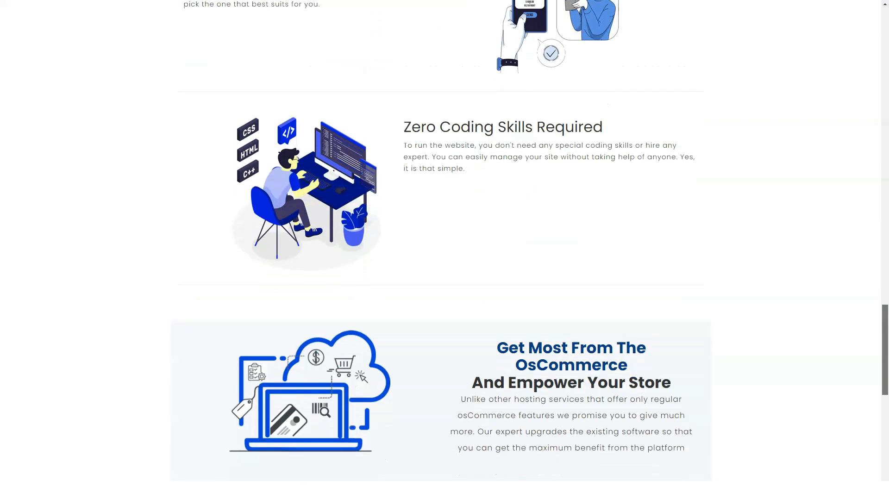
pyautogui.scroll(-3)
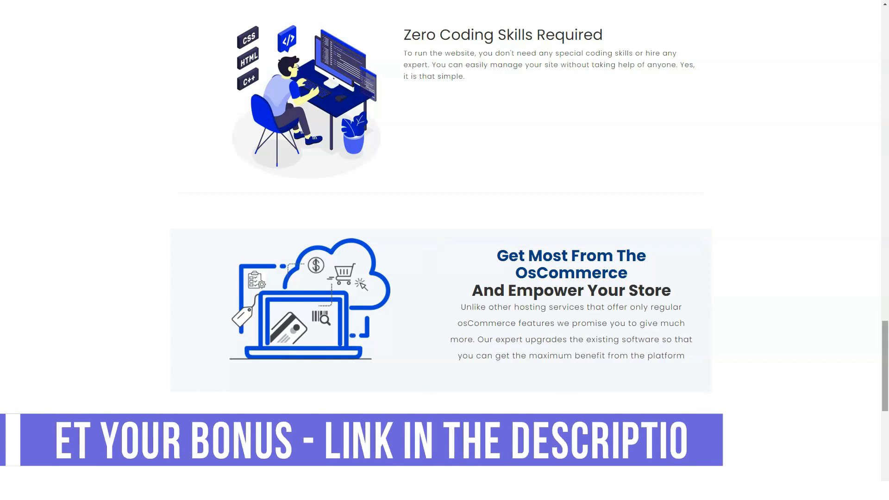
pyautogui.scroll(-3)
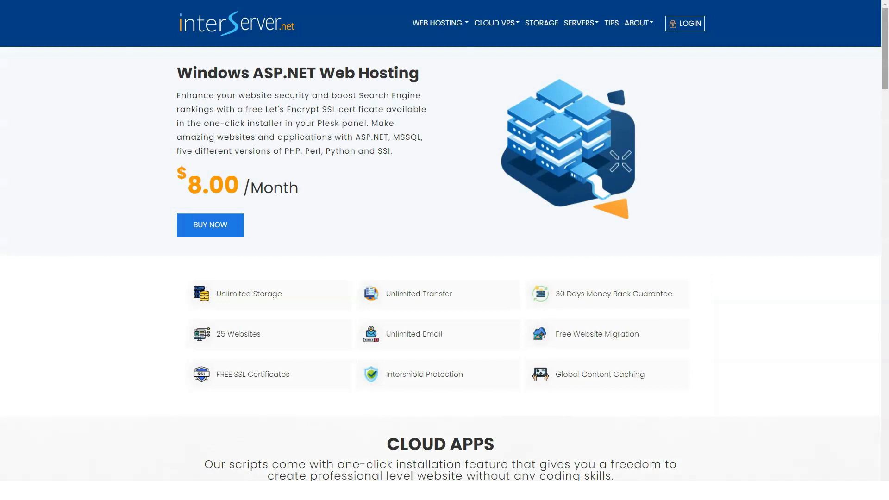
# Scroll the ASP.NET page past cloud apps to the Domain Names, E-mail, C-Panel and WordPress tables
pyautogui.scroll(-3)
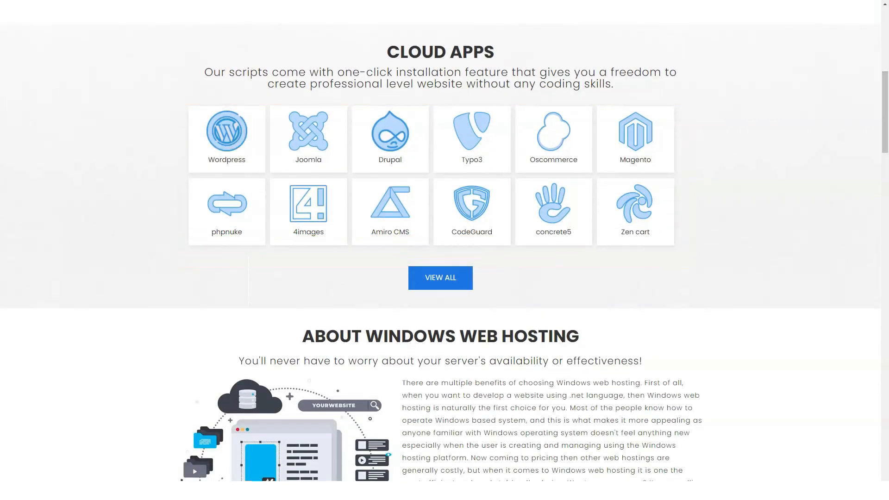
pyautogui.scroll(-3)
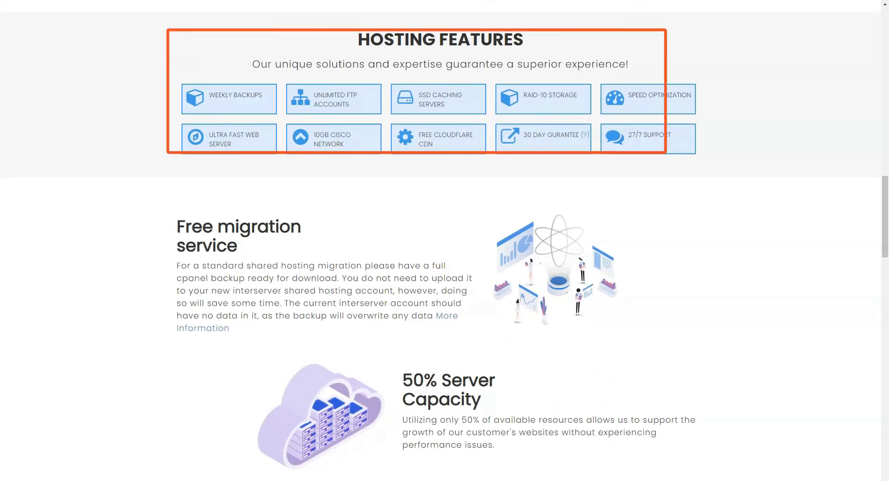
pyautogui.scroll(-3)
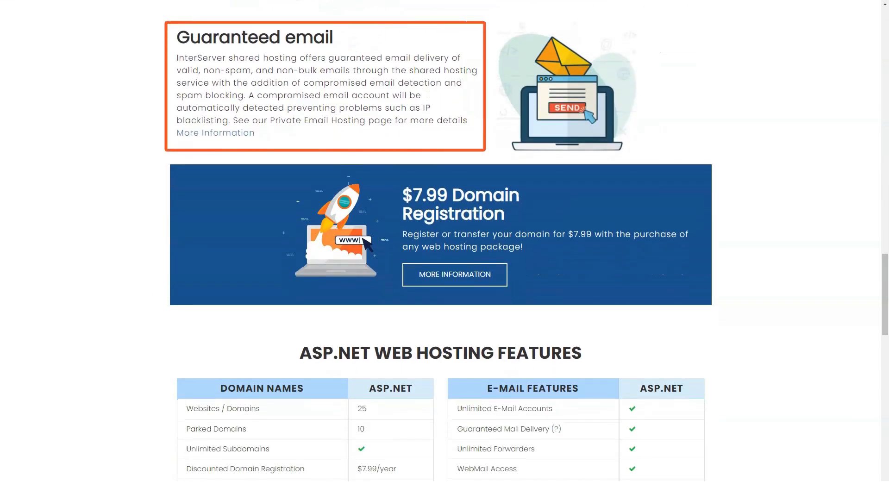
pyautogui.scroll(-3)
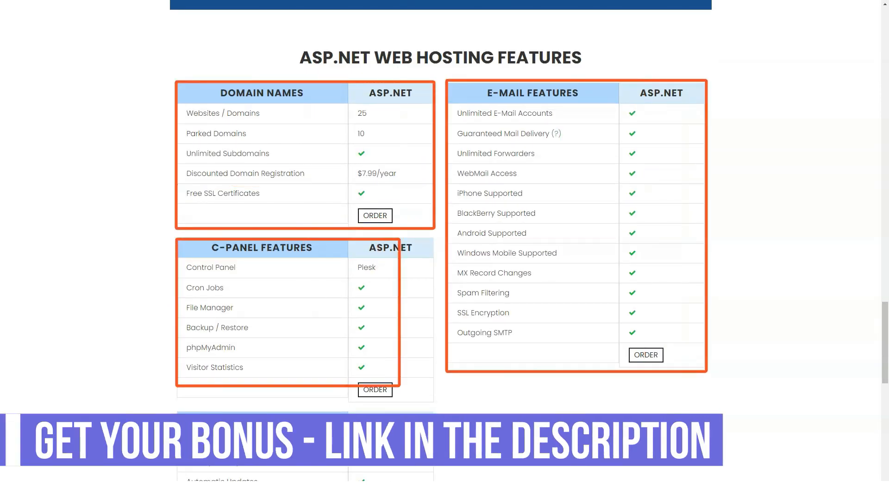
pyautogui.scroll(-3)
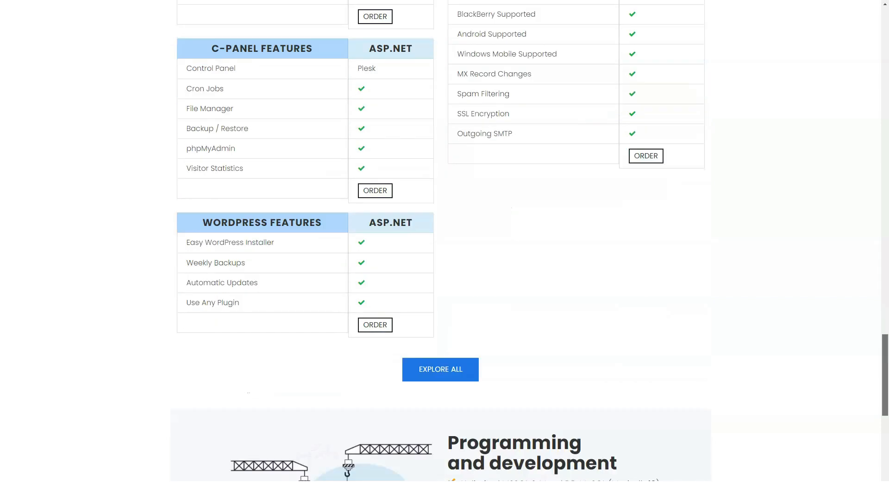
pyautogui.scroll(-3)
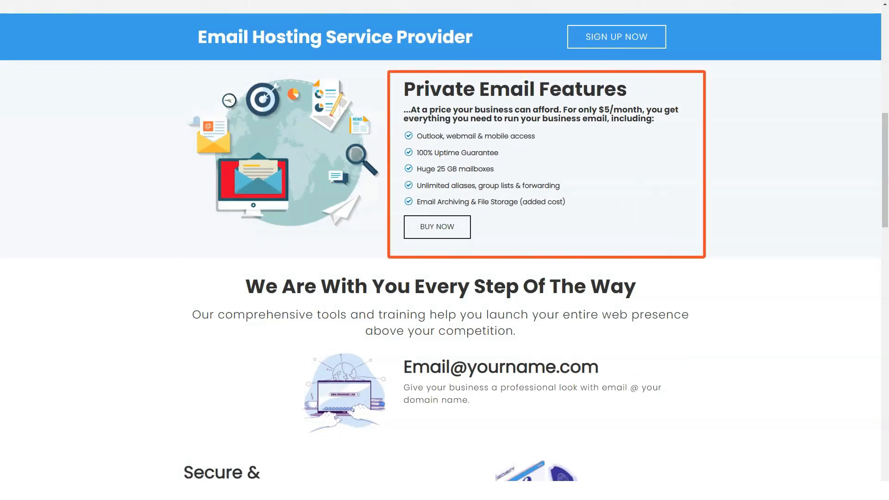
# Scroll through the Private Email features, migration and affordable email hosting sections
pyautogui.scroll(-3)
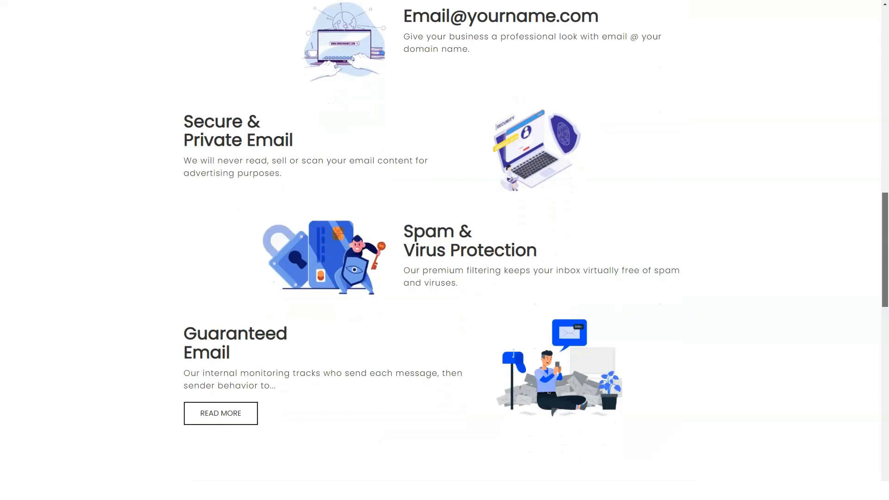
pyautogui.scroll(-3)
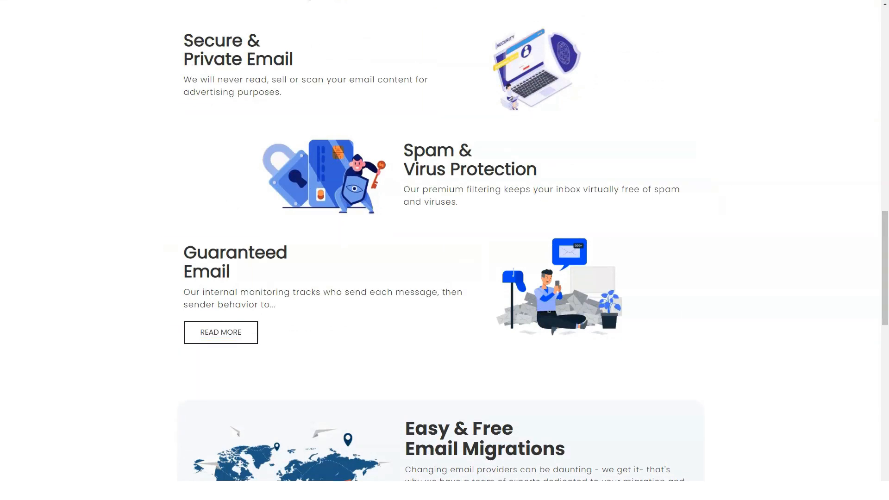
pyautogui.scroll(-3)
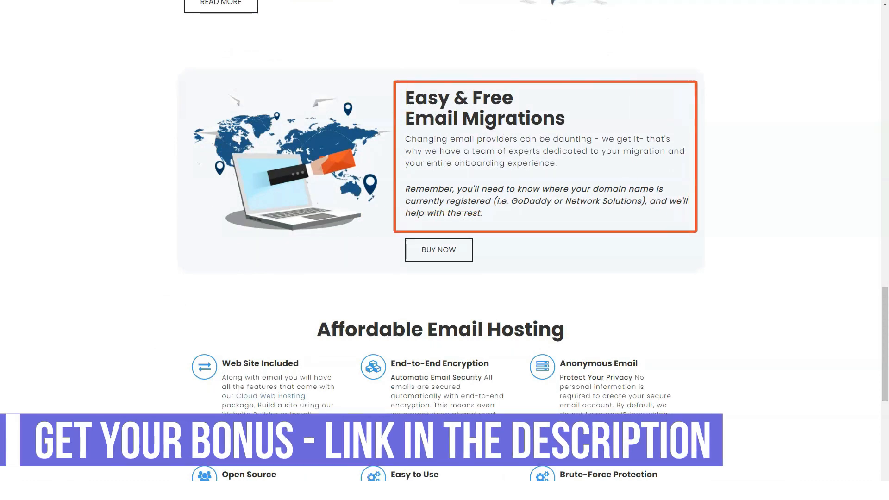
pyautogui.scroll(-3)
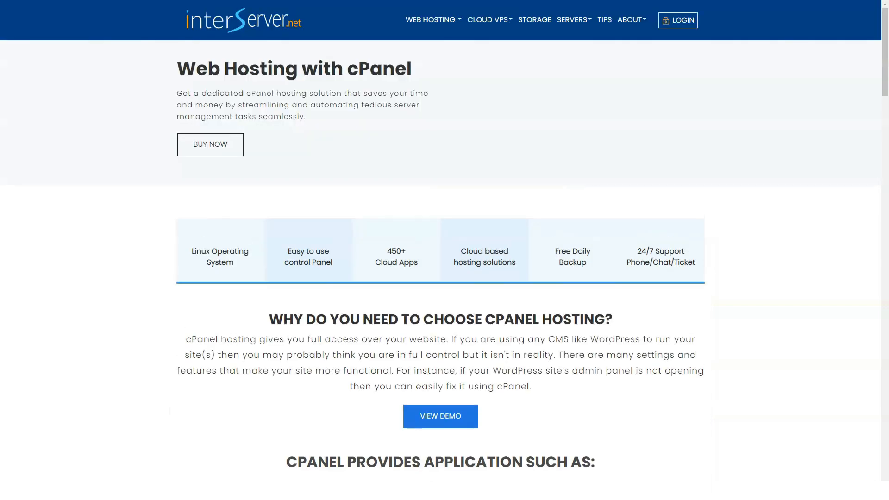
# Scroll the cPanel hosting features, from email and domains to apps and file manager
pyautogui.scroll(-3)
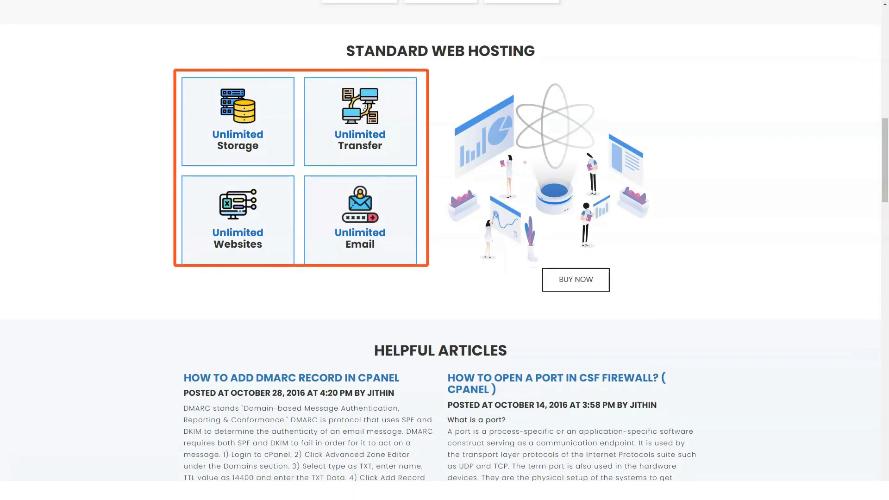
pyautogui.scroll(-3)
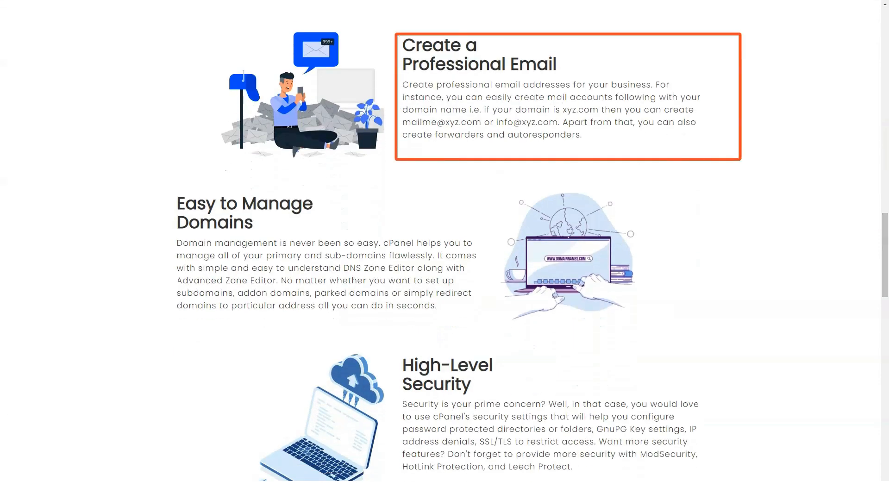
pyautogui.scroll(-3)
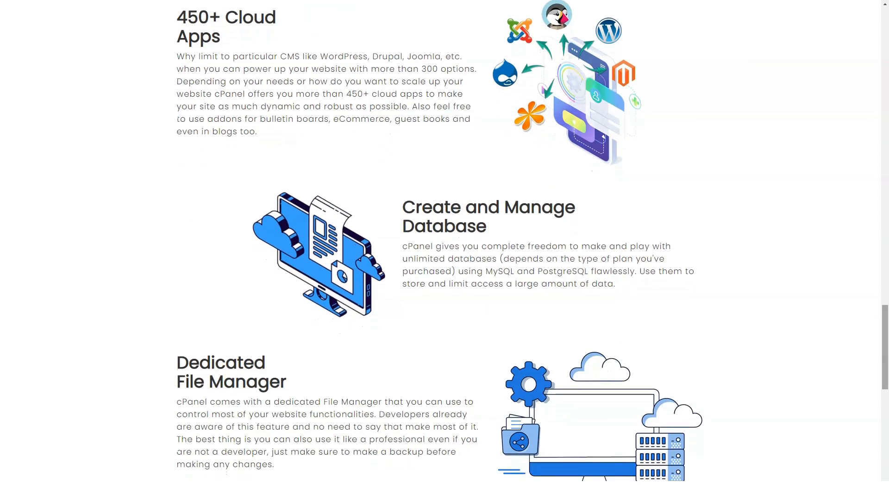
pyautogui.scroll(-3)
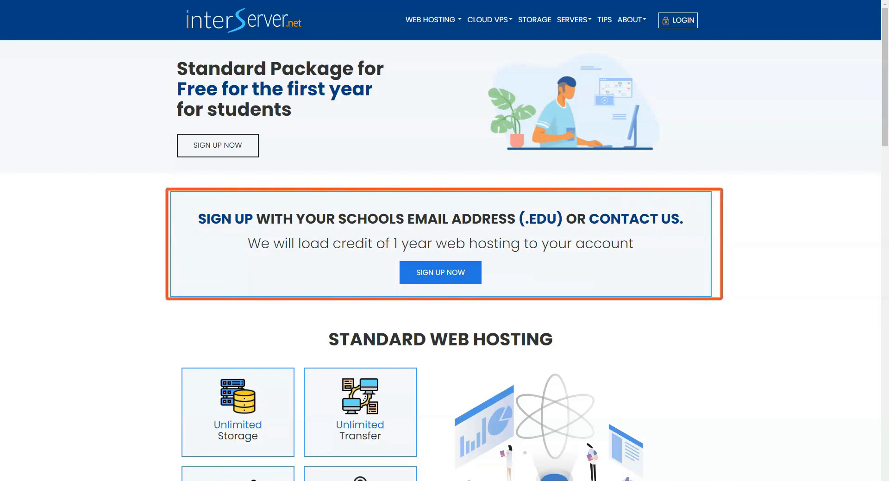
# Scroll the student hosting page through features, cloud apps and free migration to the footer
pyautogui.scroll(-3)
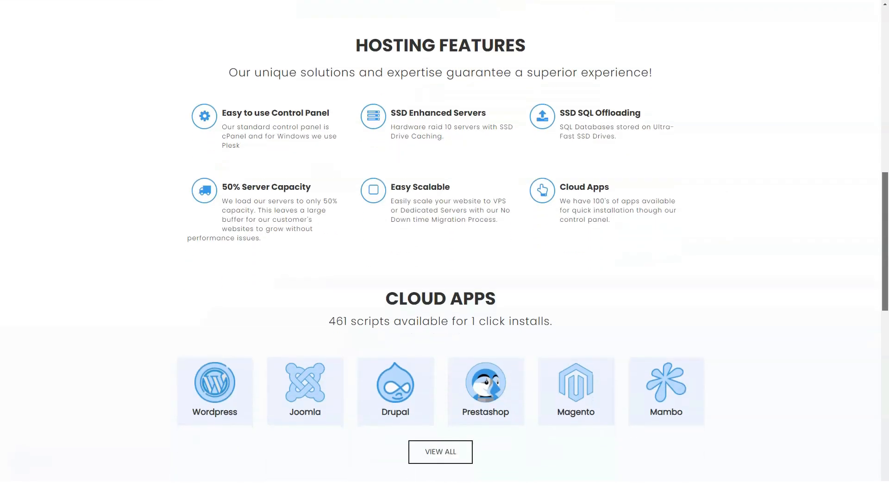
pyautogui.scroll(-3)
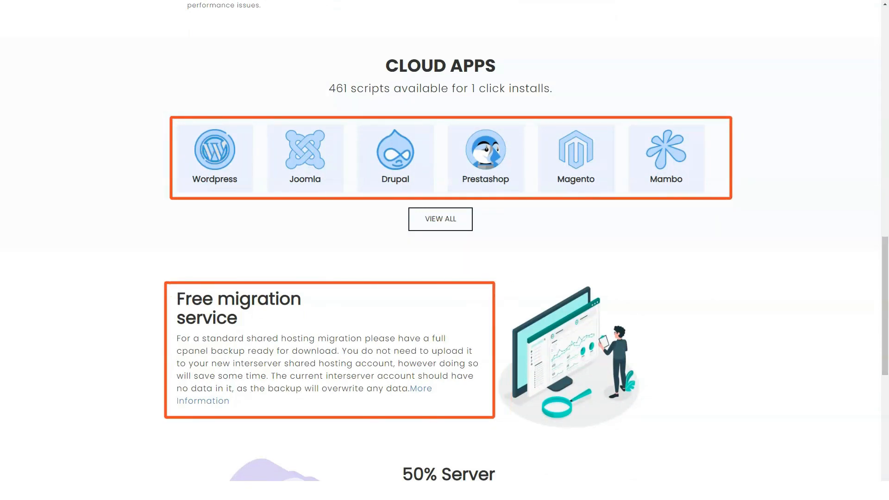
pyautogui.scroll(-3)
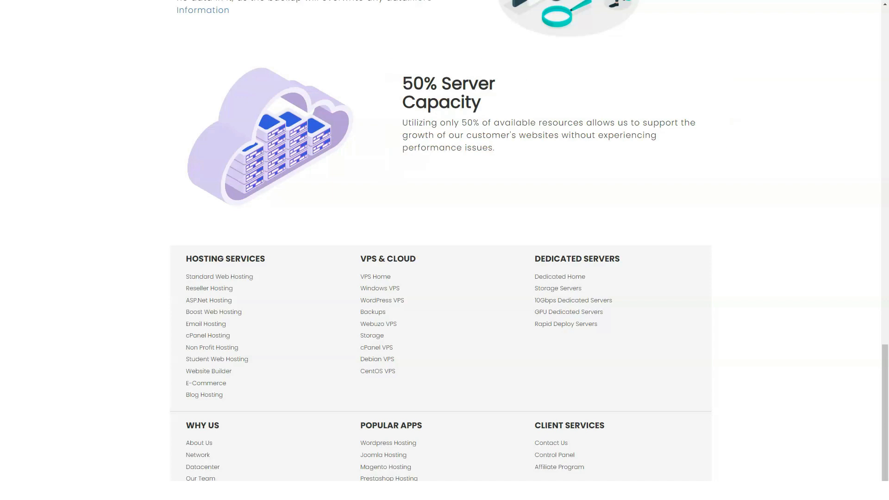
pyautogui.scroll(-3)
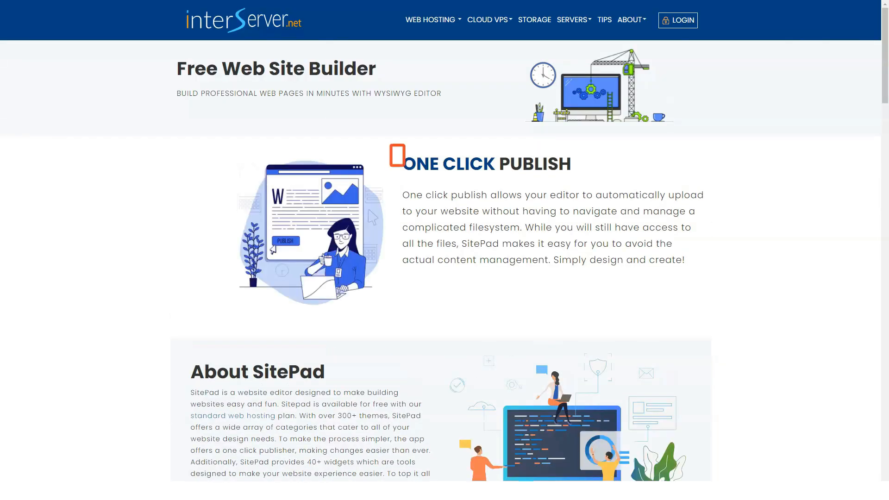
pyautogui.scroll(-3)
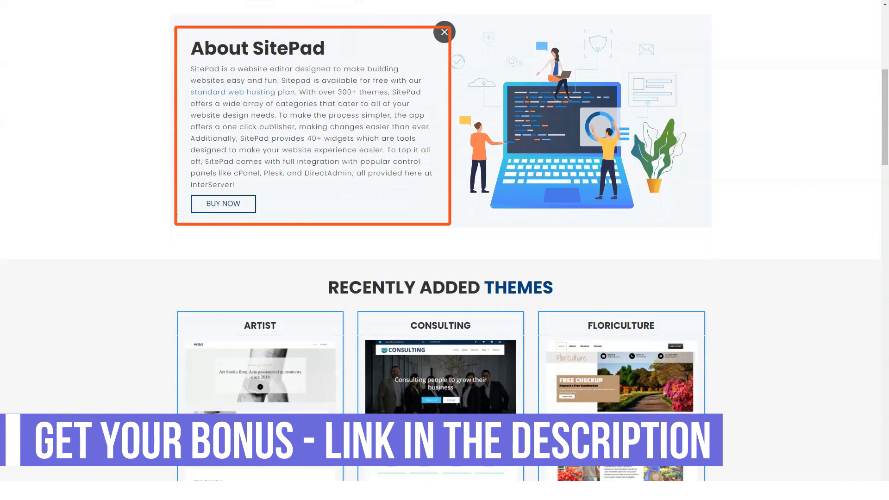
pyautogui.click(444, 32)
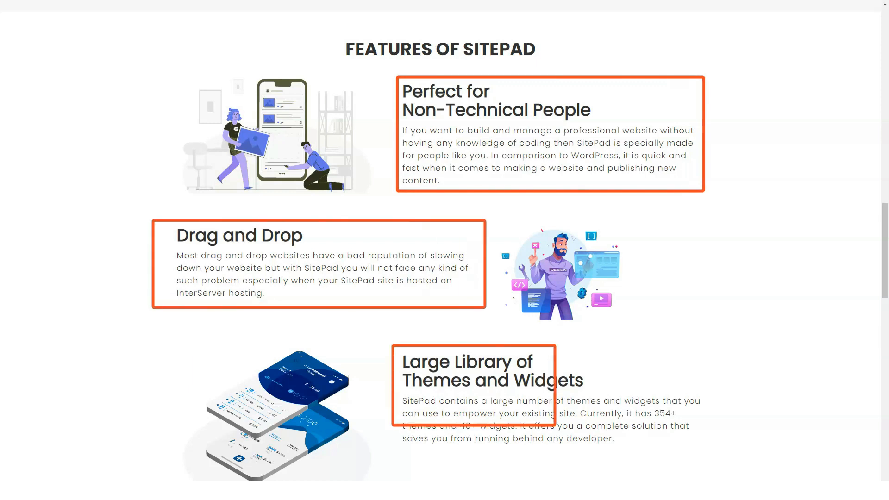
pyautogui.scroll(-3)
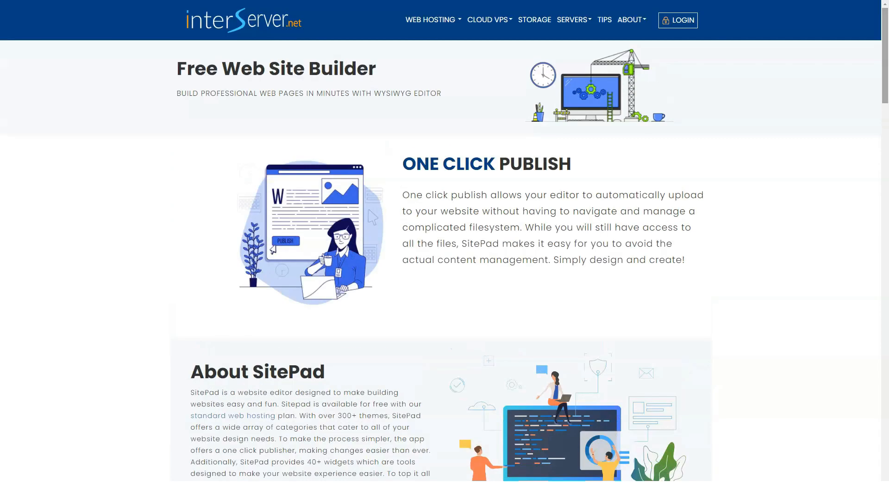
pyautogui.moveTo(534, 20)
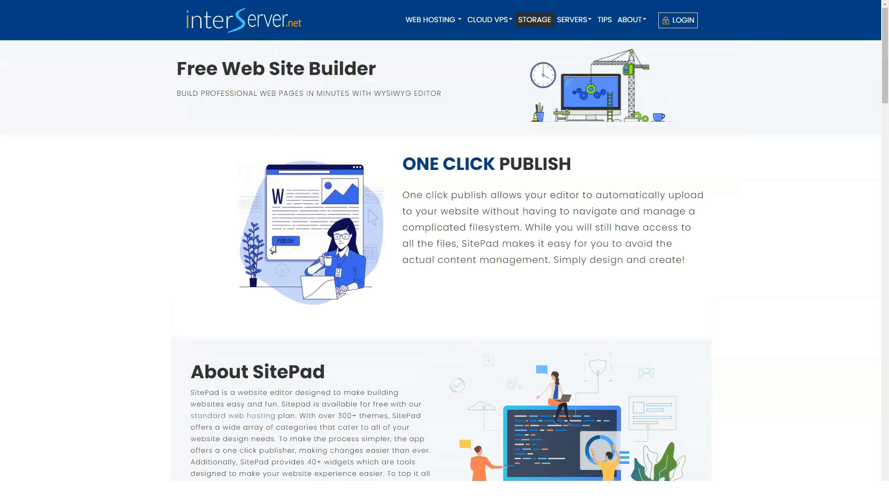
# Open About Us from the About dropdown and scroll down to What's Our Story
pyautogui.click(630, 20)
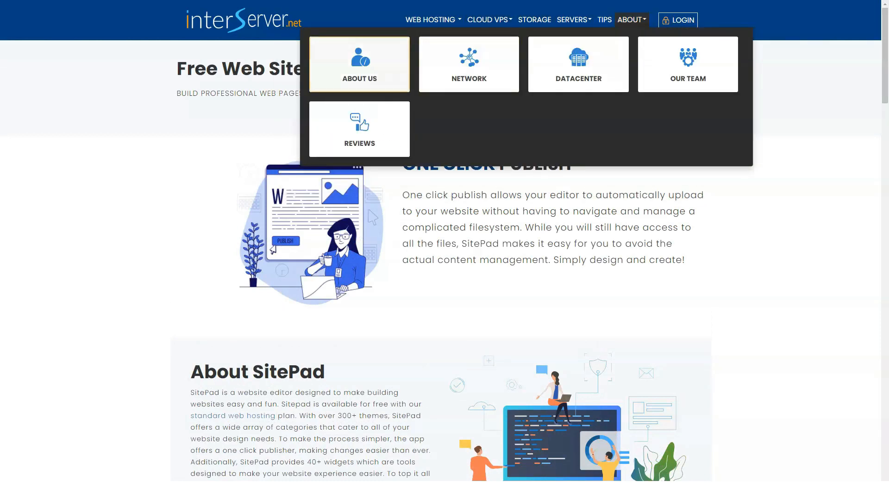
pyautogui.click(358, 64)
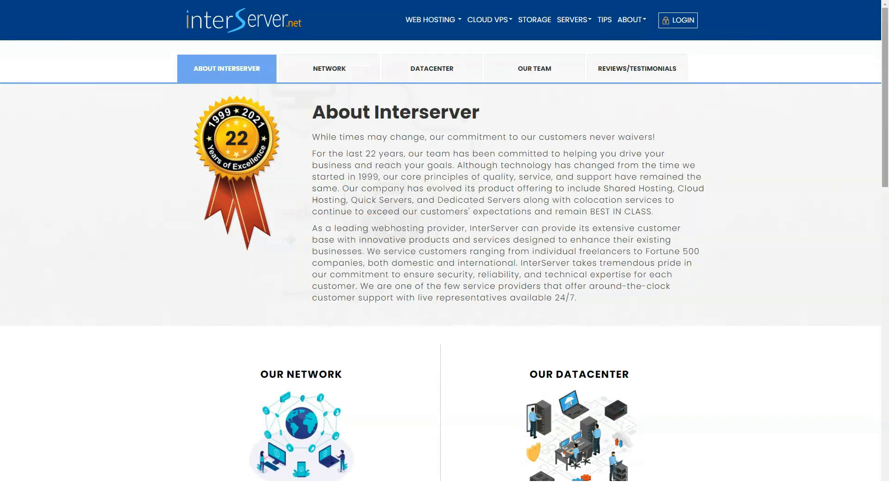
pyautogui.scroll(-3)
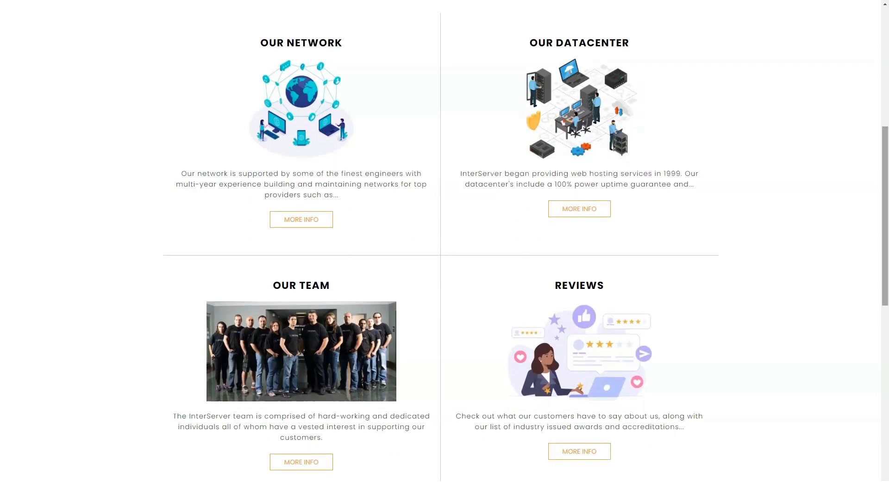
pyautogui.scroll(-3)
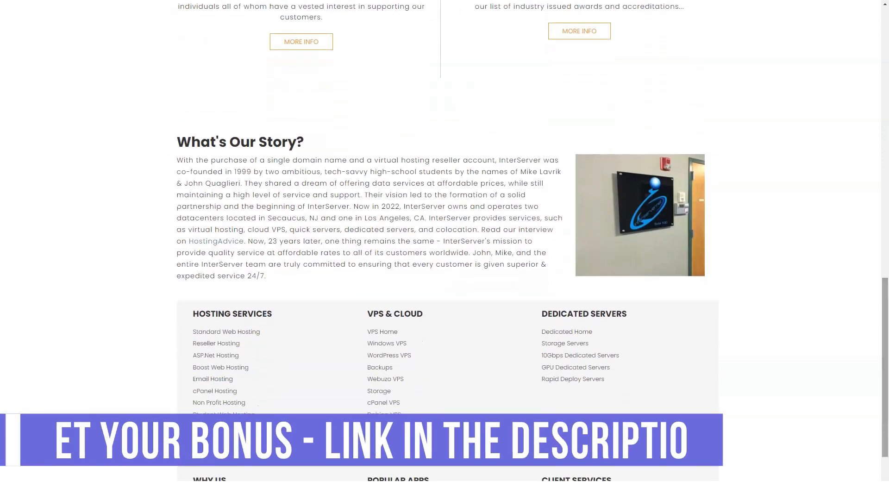